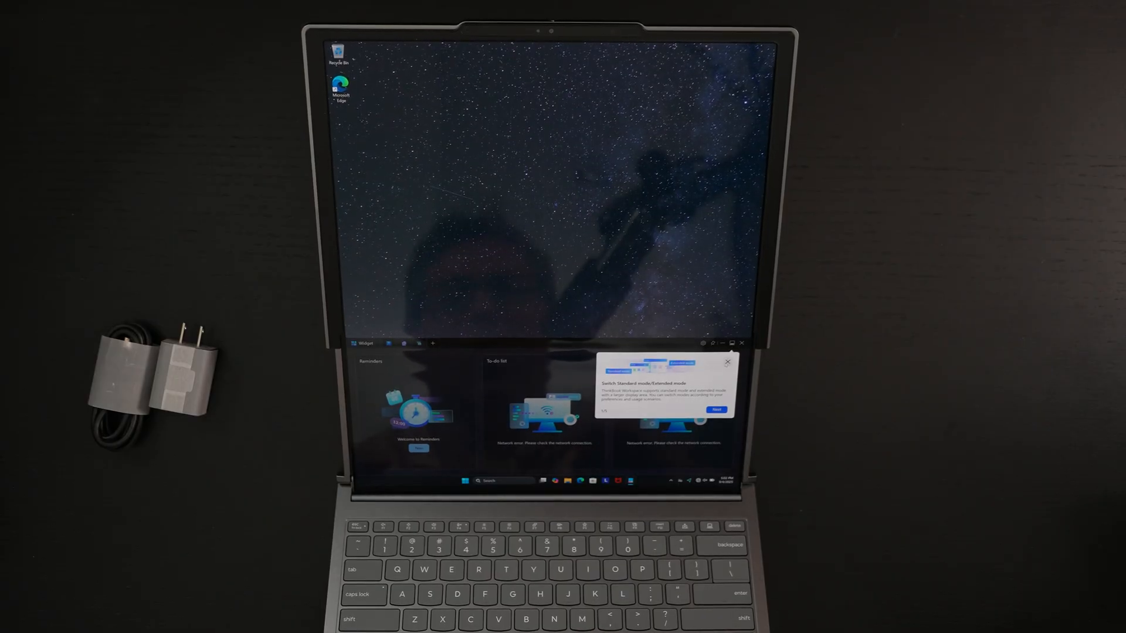
Step: Dismiss the 'Switch Standard mode/Extended mode' tip to reveal the Reminders, To-do list and Calendar widgets
click(726, 361)
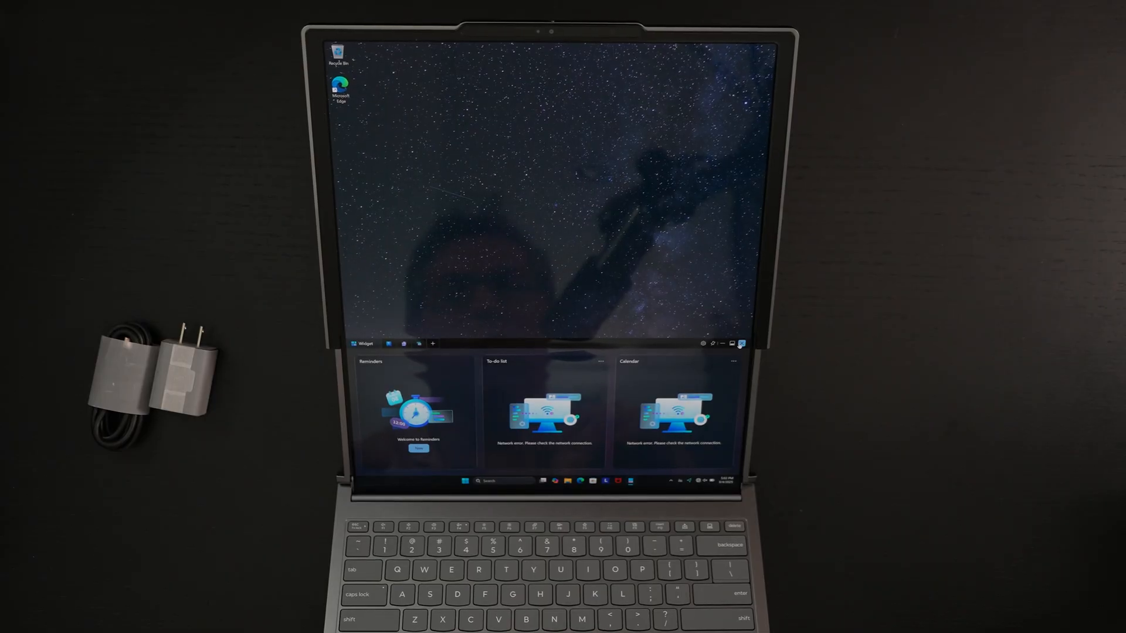